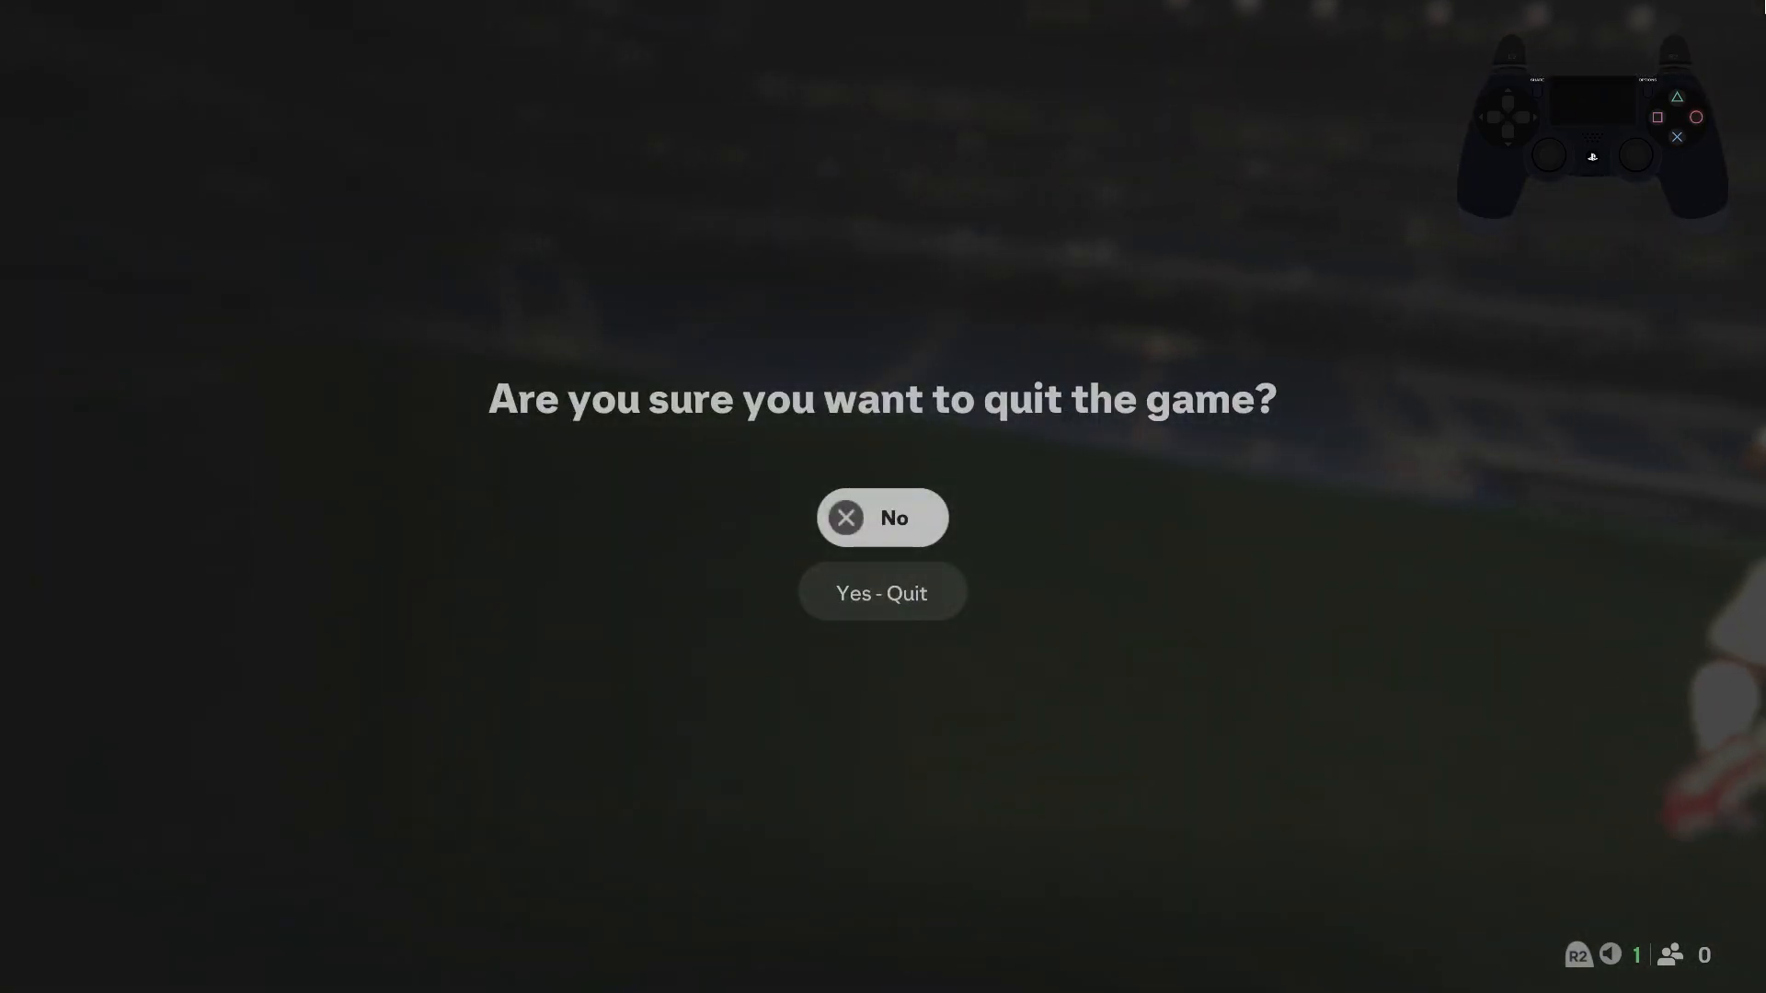
Step: Answer No on the quit confirmation to stay in the game
{"action": "left_click", "coordinate": [883, 519]}
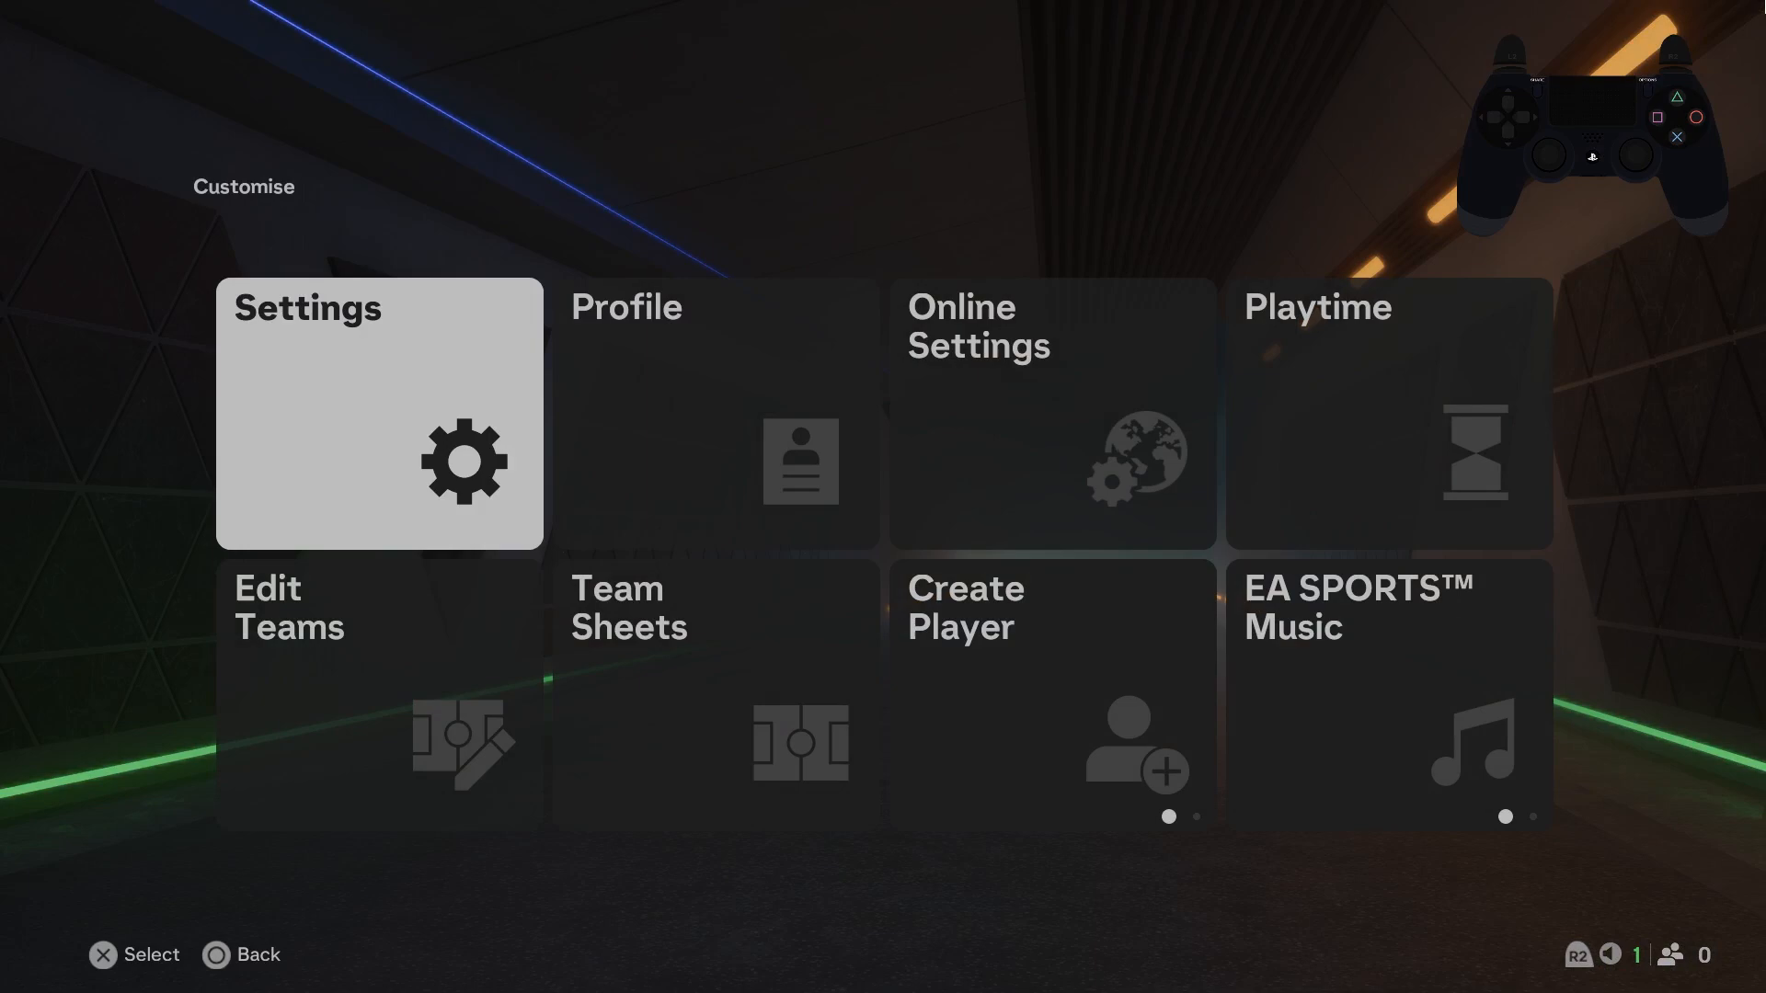
Step: Reach the Display Configuration page of Game Settings via Settings and the R1 tabs
{"action": "left_click", "coordinate": [379, 414]}
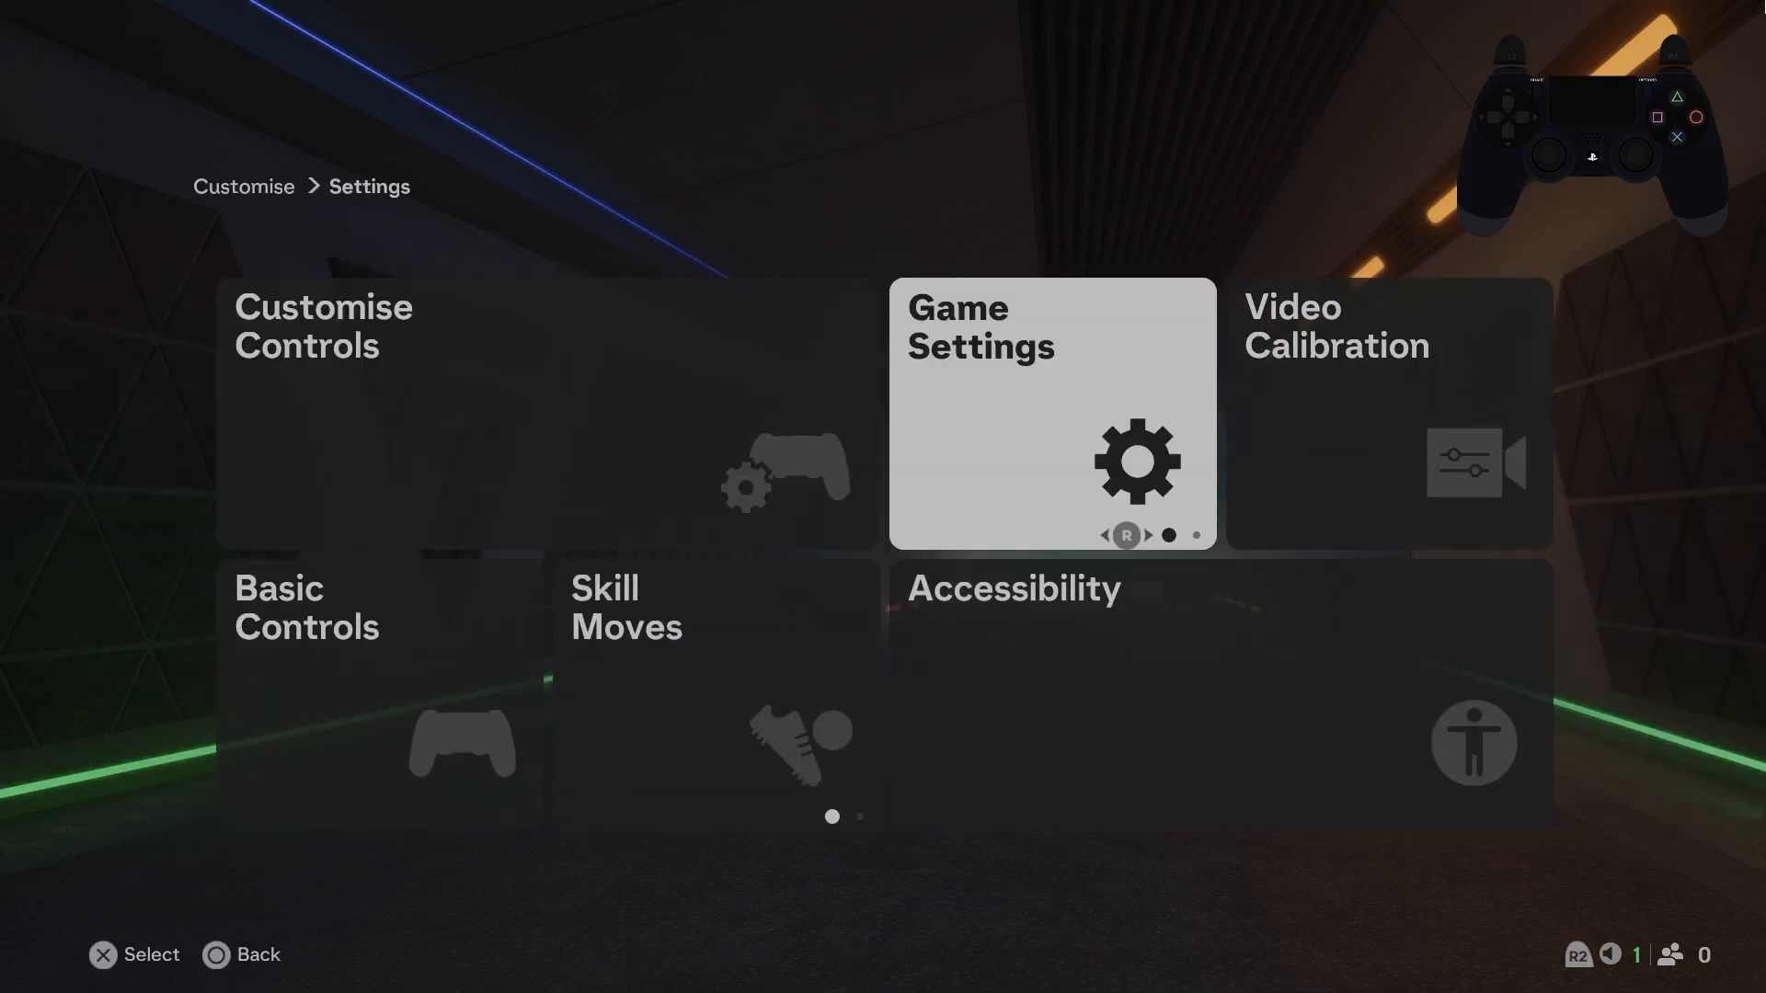
{"action": "left_click", "coordinate": [1050, 413]}
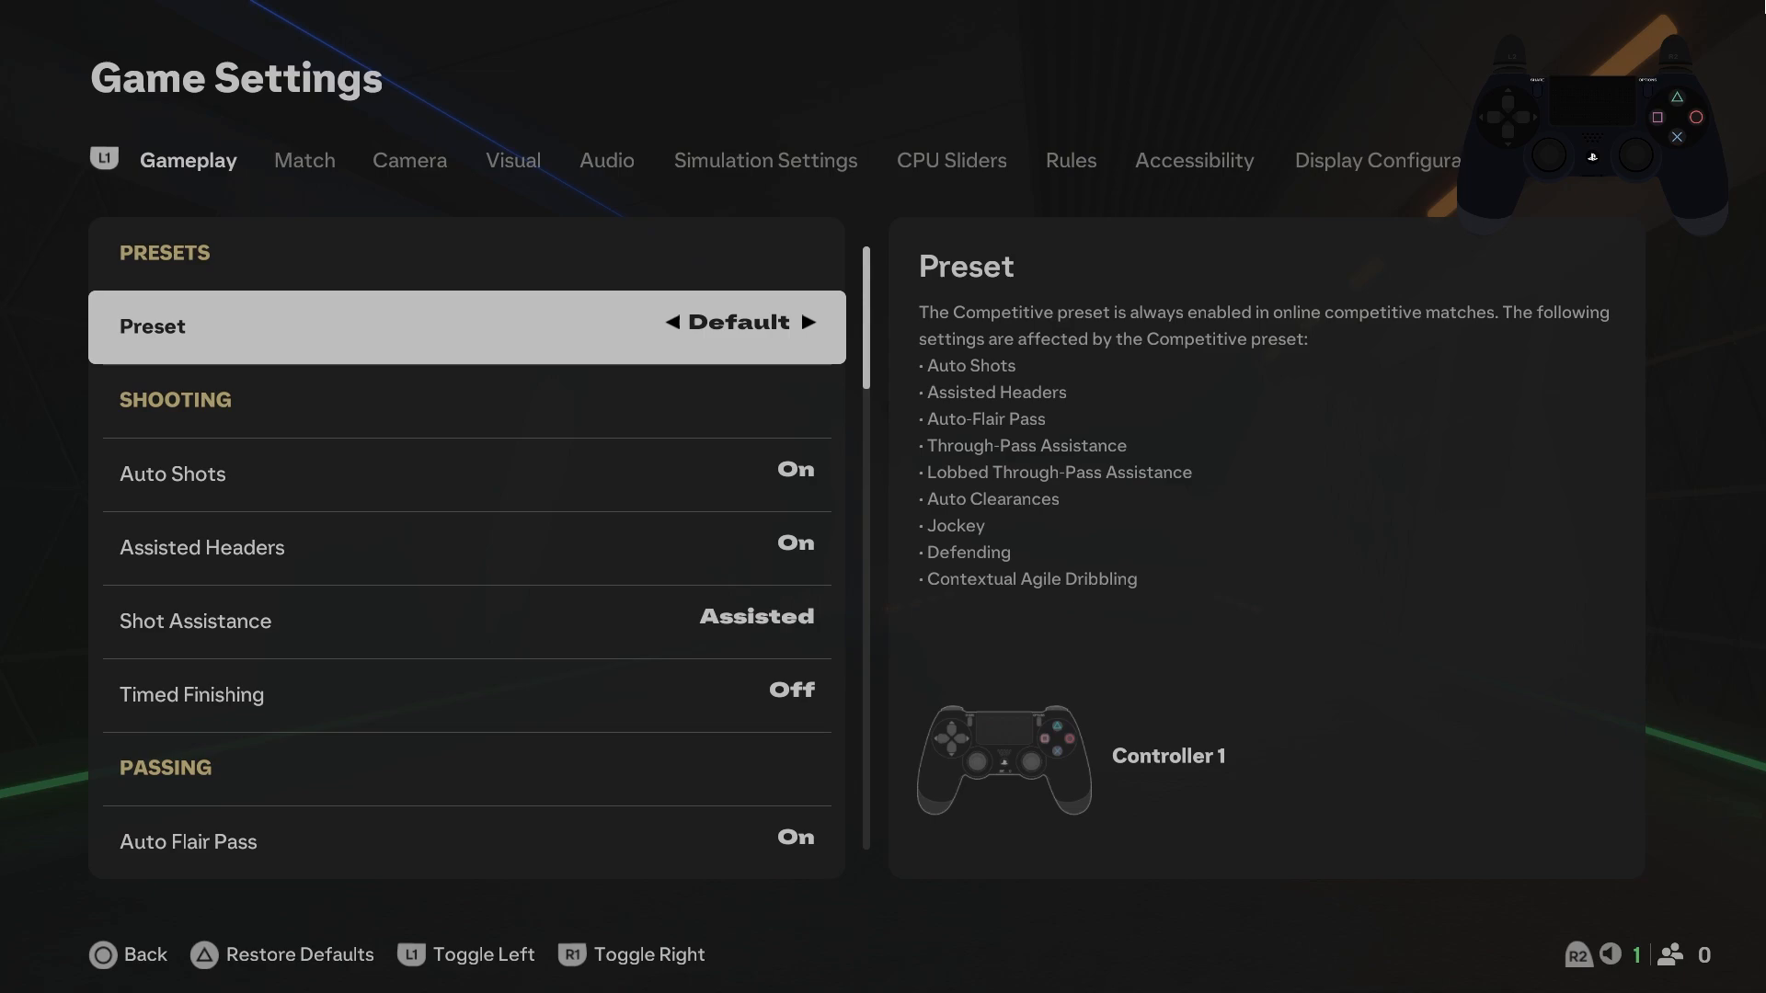
{"action": "left_click", "coordinate": [511, 160]}
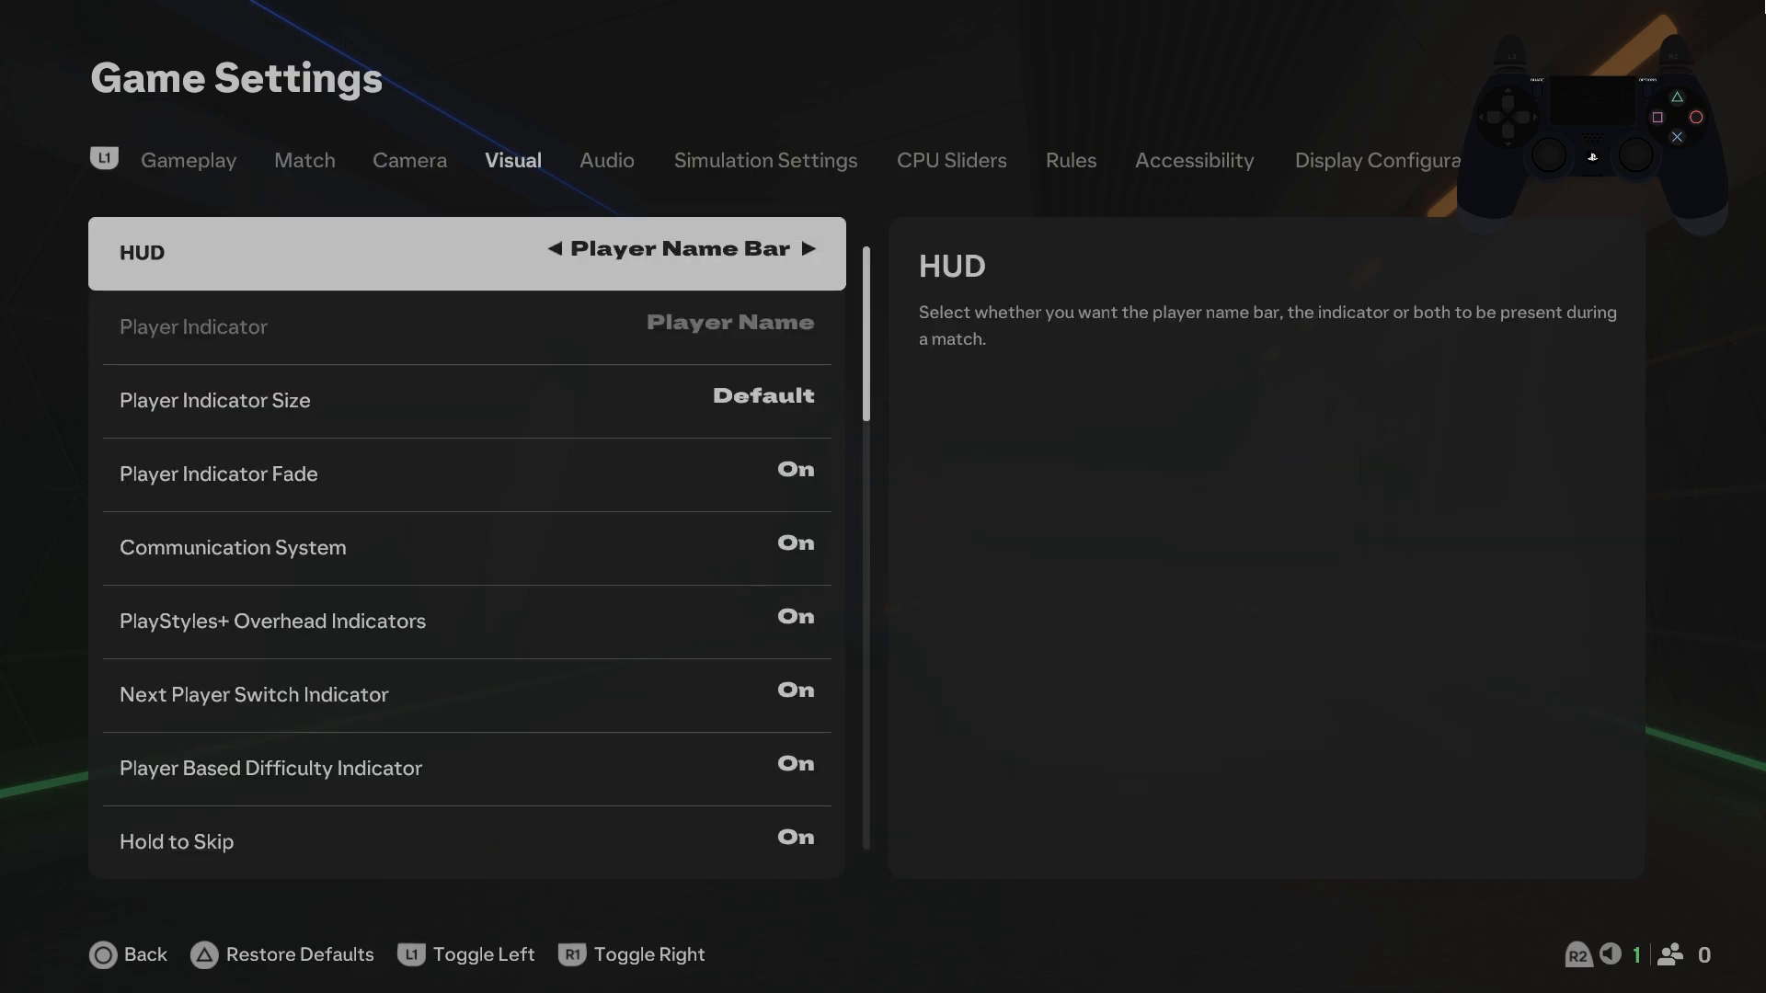
{"action": "left_click", "coordinate": [608, 160]}
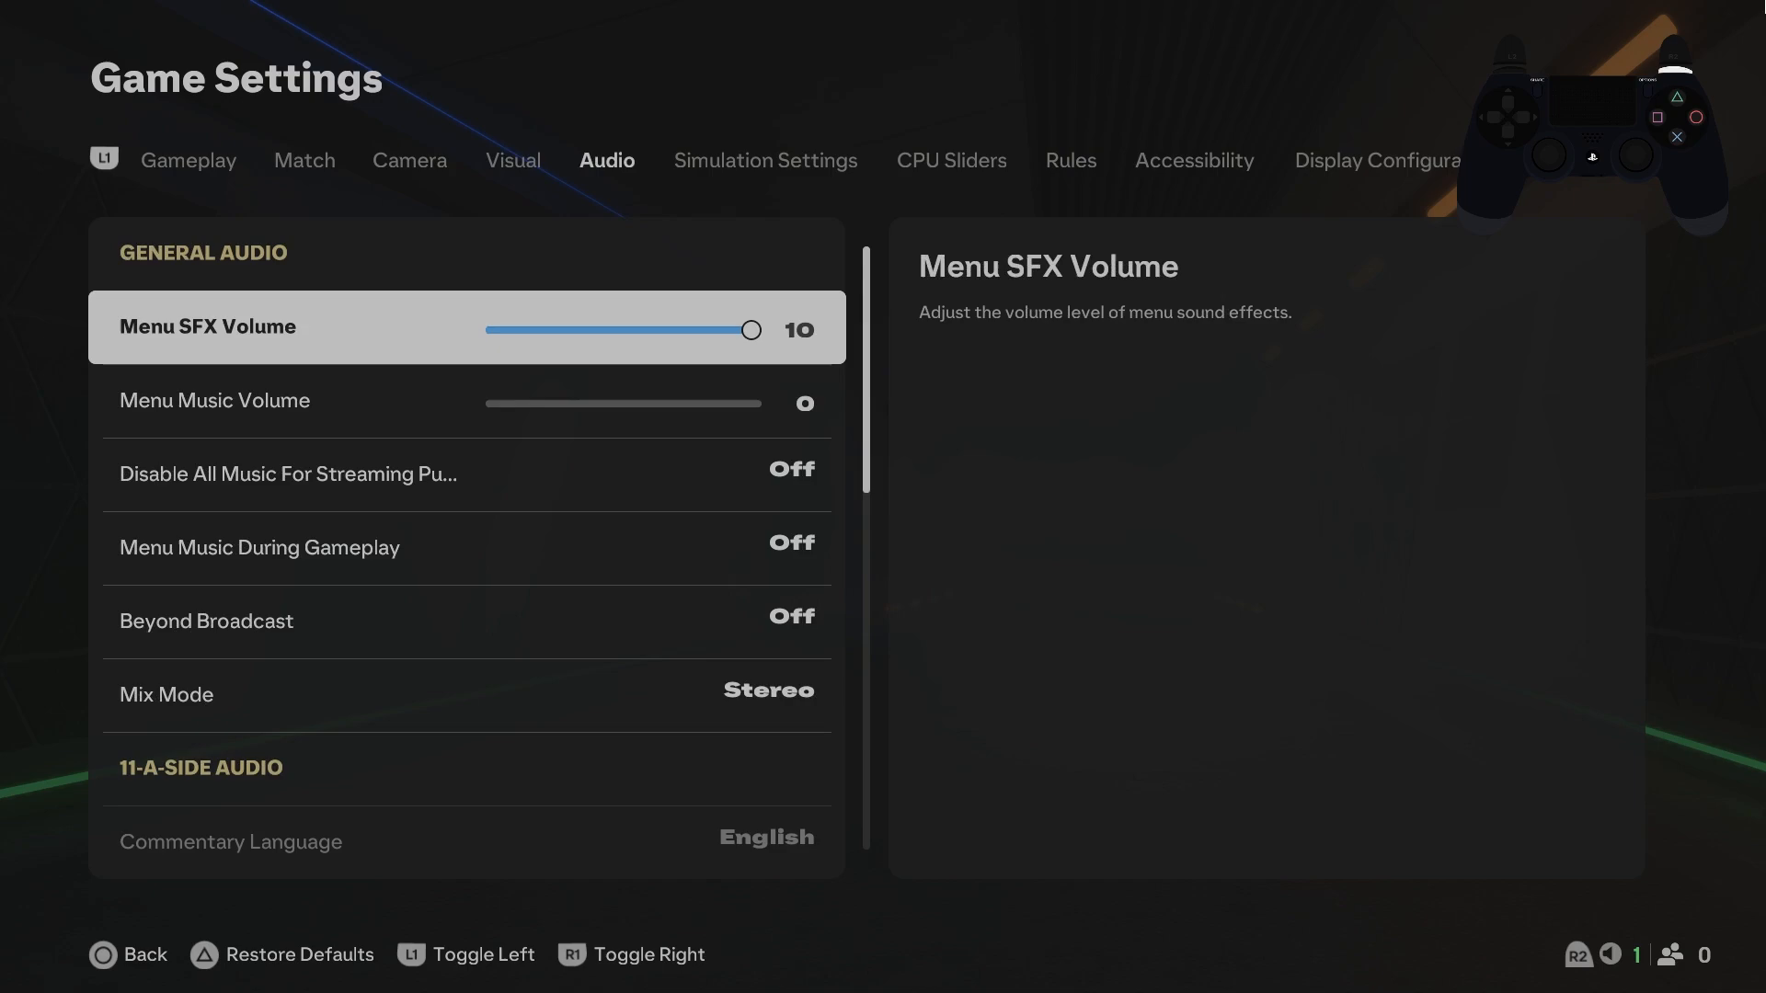
{"action": "left_click", "coordinate": [1376, 160]}
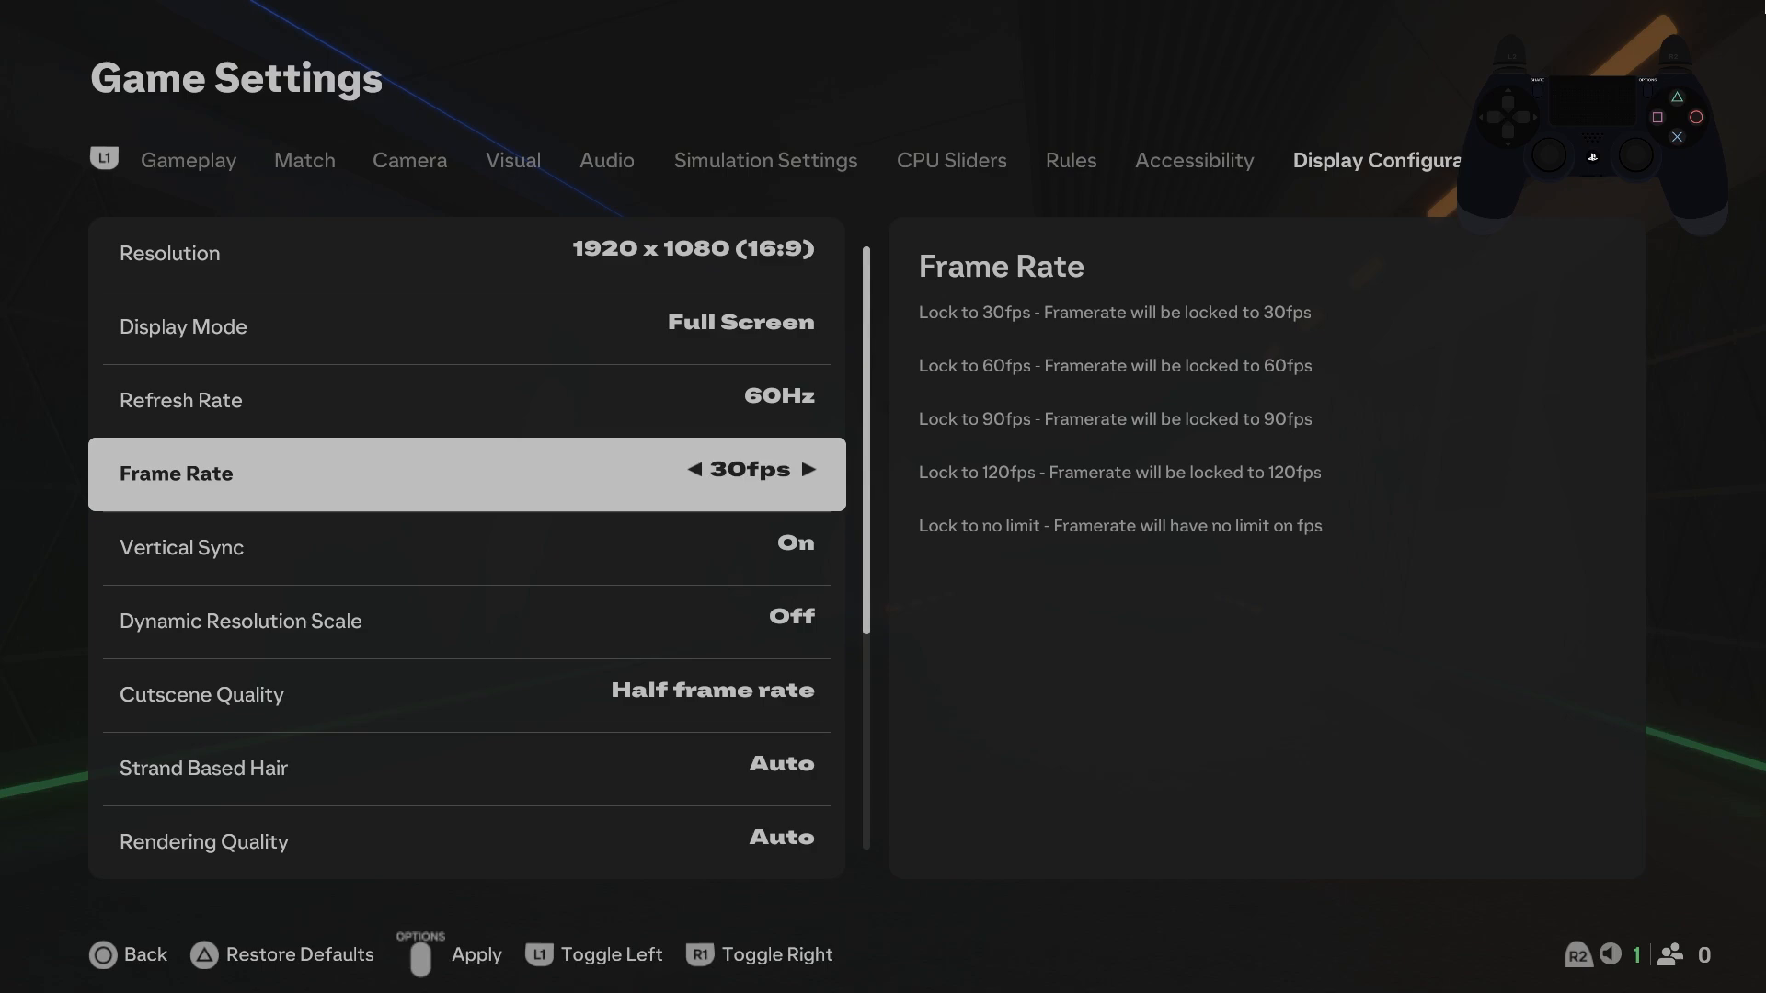
Step: Set 60fps, Vertical Sync Off, Dynamic Resolution Scale On, Strand Based Hair On, Rendering Quality Medium
{"action": "left_click", "coordinate": [809, 469]}
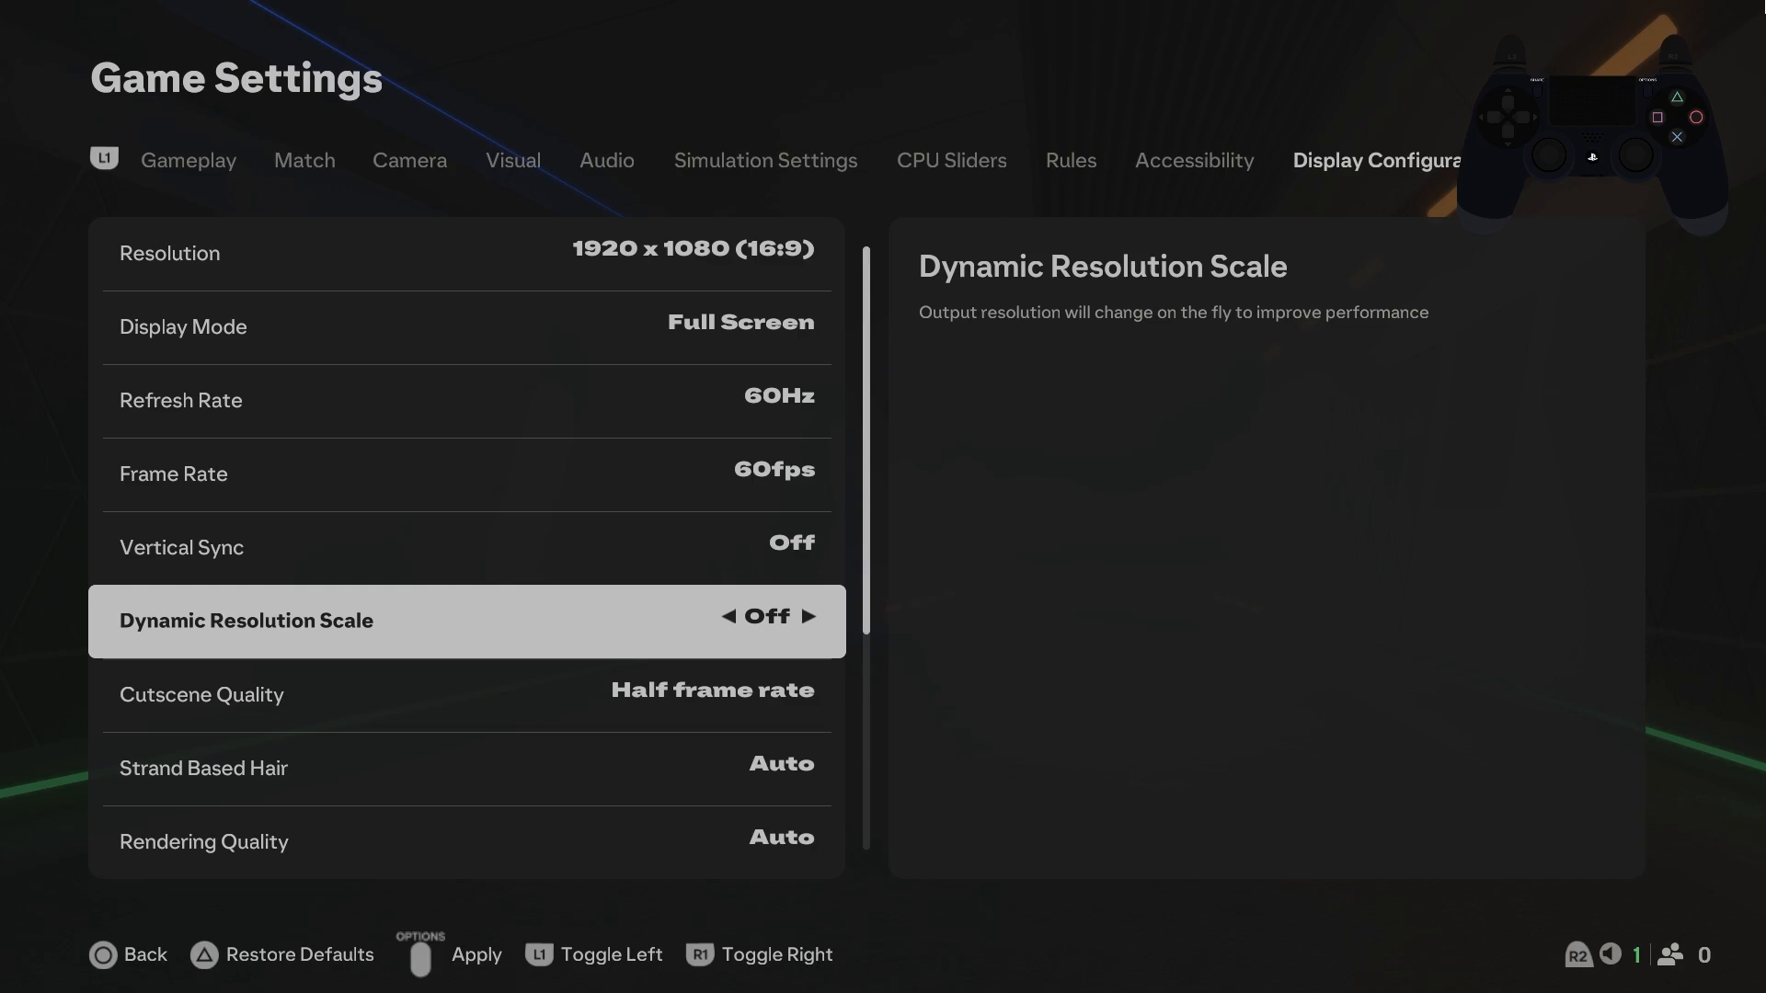
{"action": "left_click", "coordinate": [810, 614]}
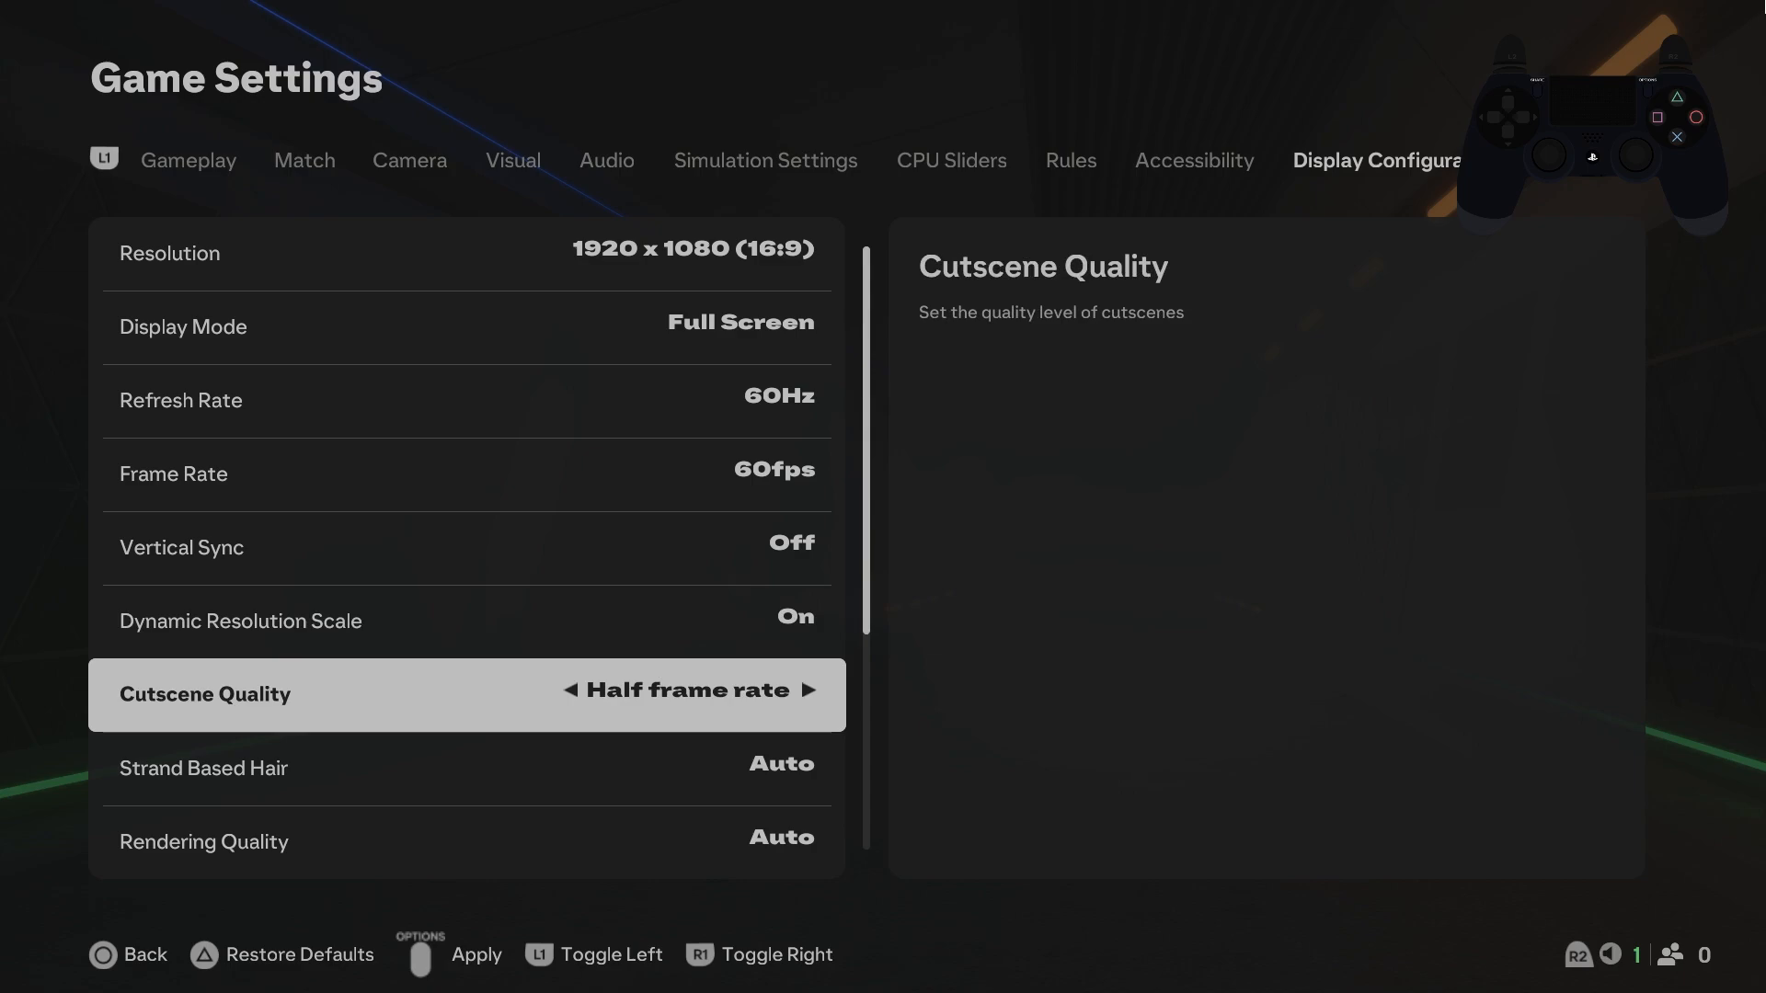
{"action": "left_click", "coordinate": [813, 690]}
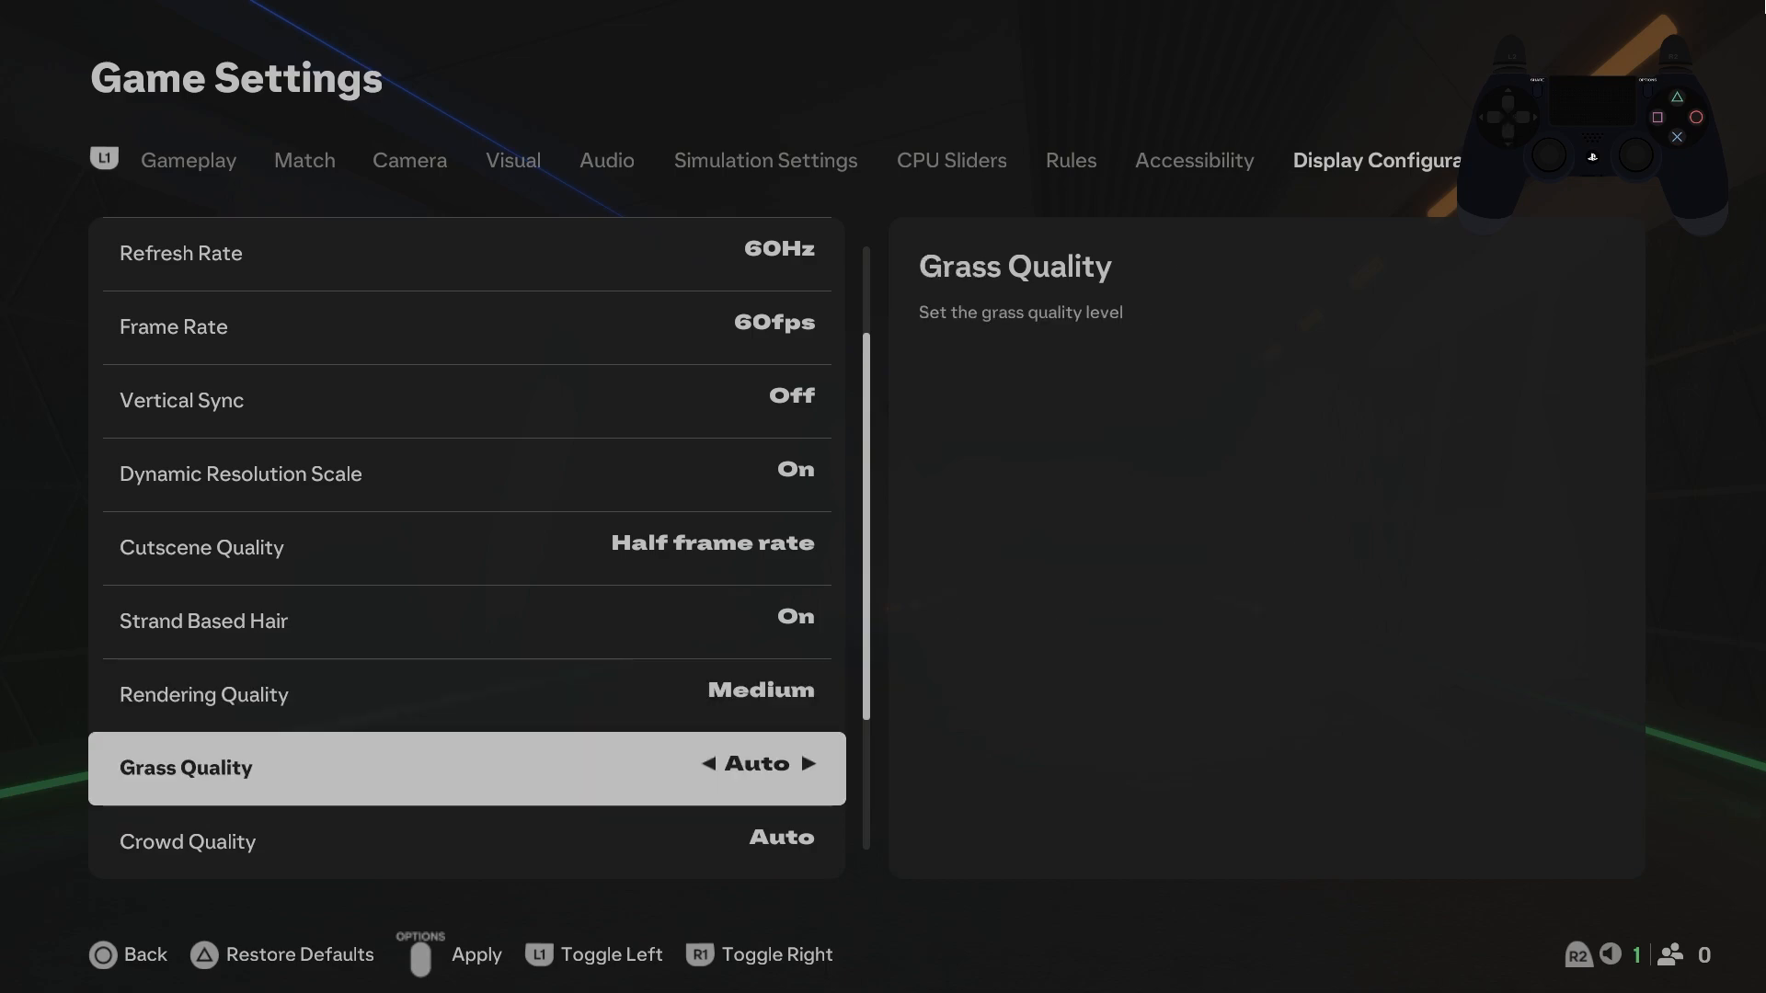
Step: Set Grass, Crowd, Cloth and Ambient Occlusion Quality to Low and Motion Blur Off
{"action": "left_click", "coordinate": [710, 763]}
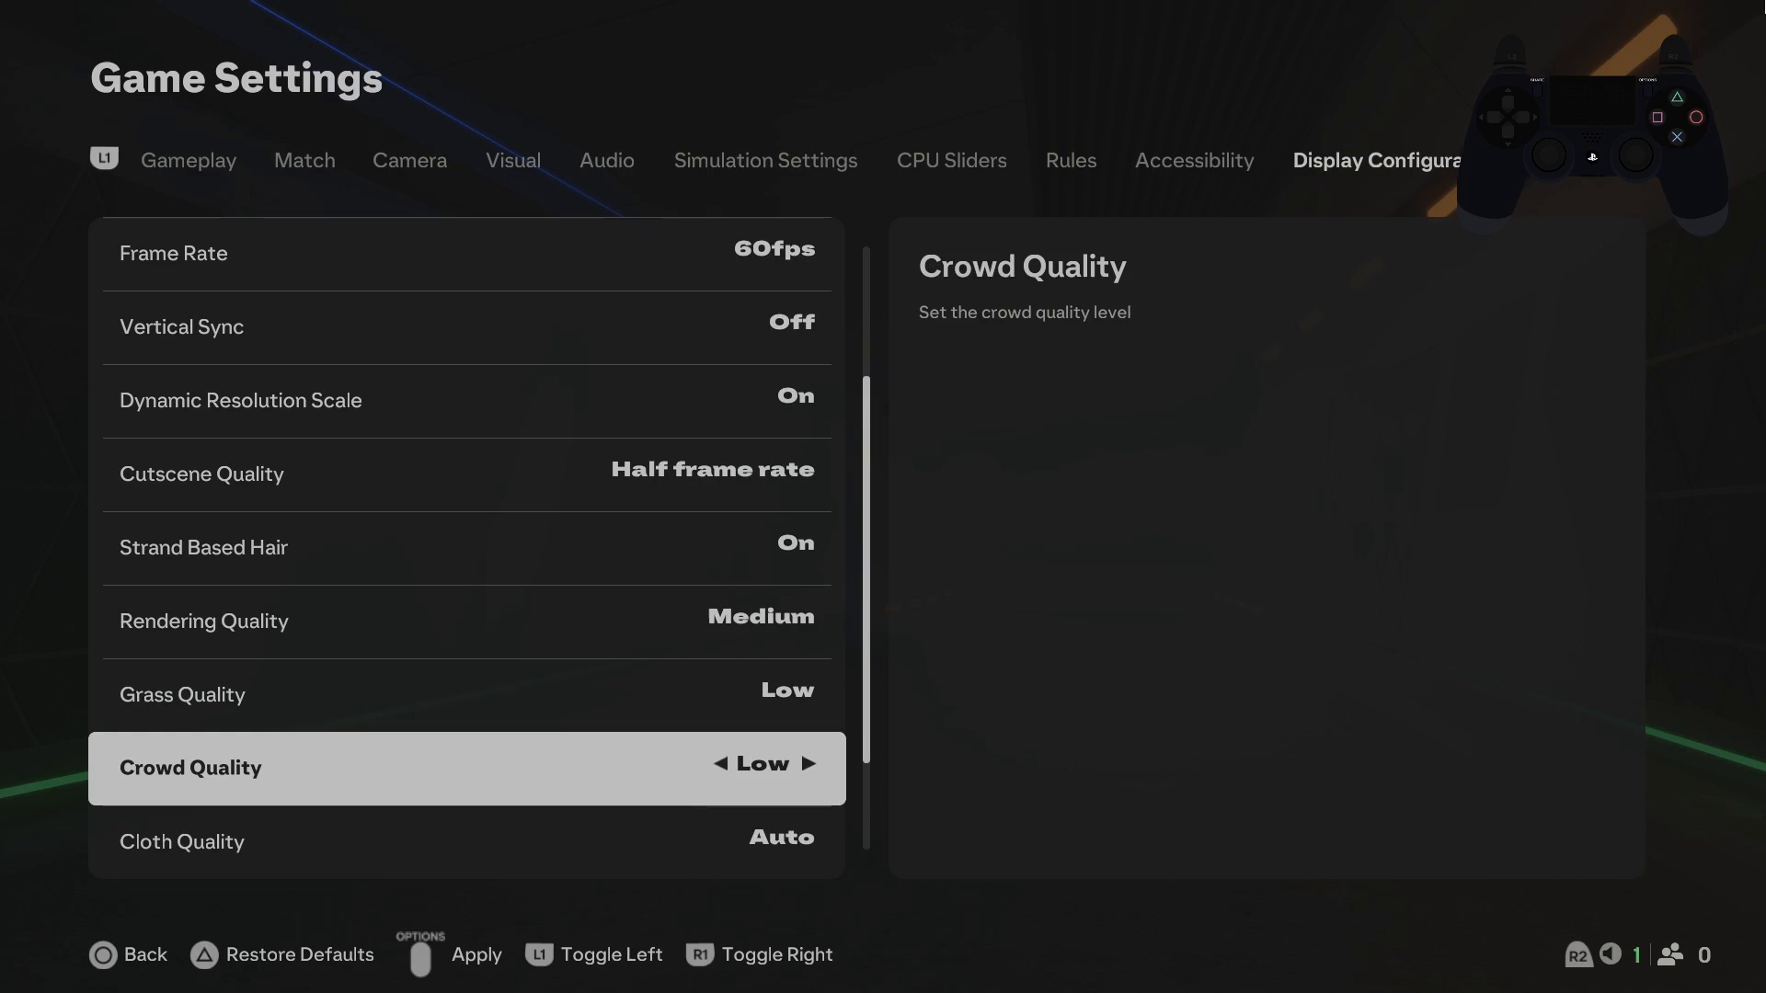
{"action": "key", "text": "down"}
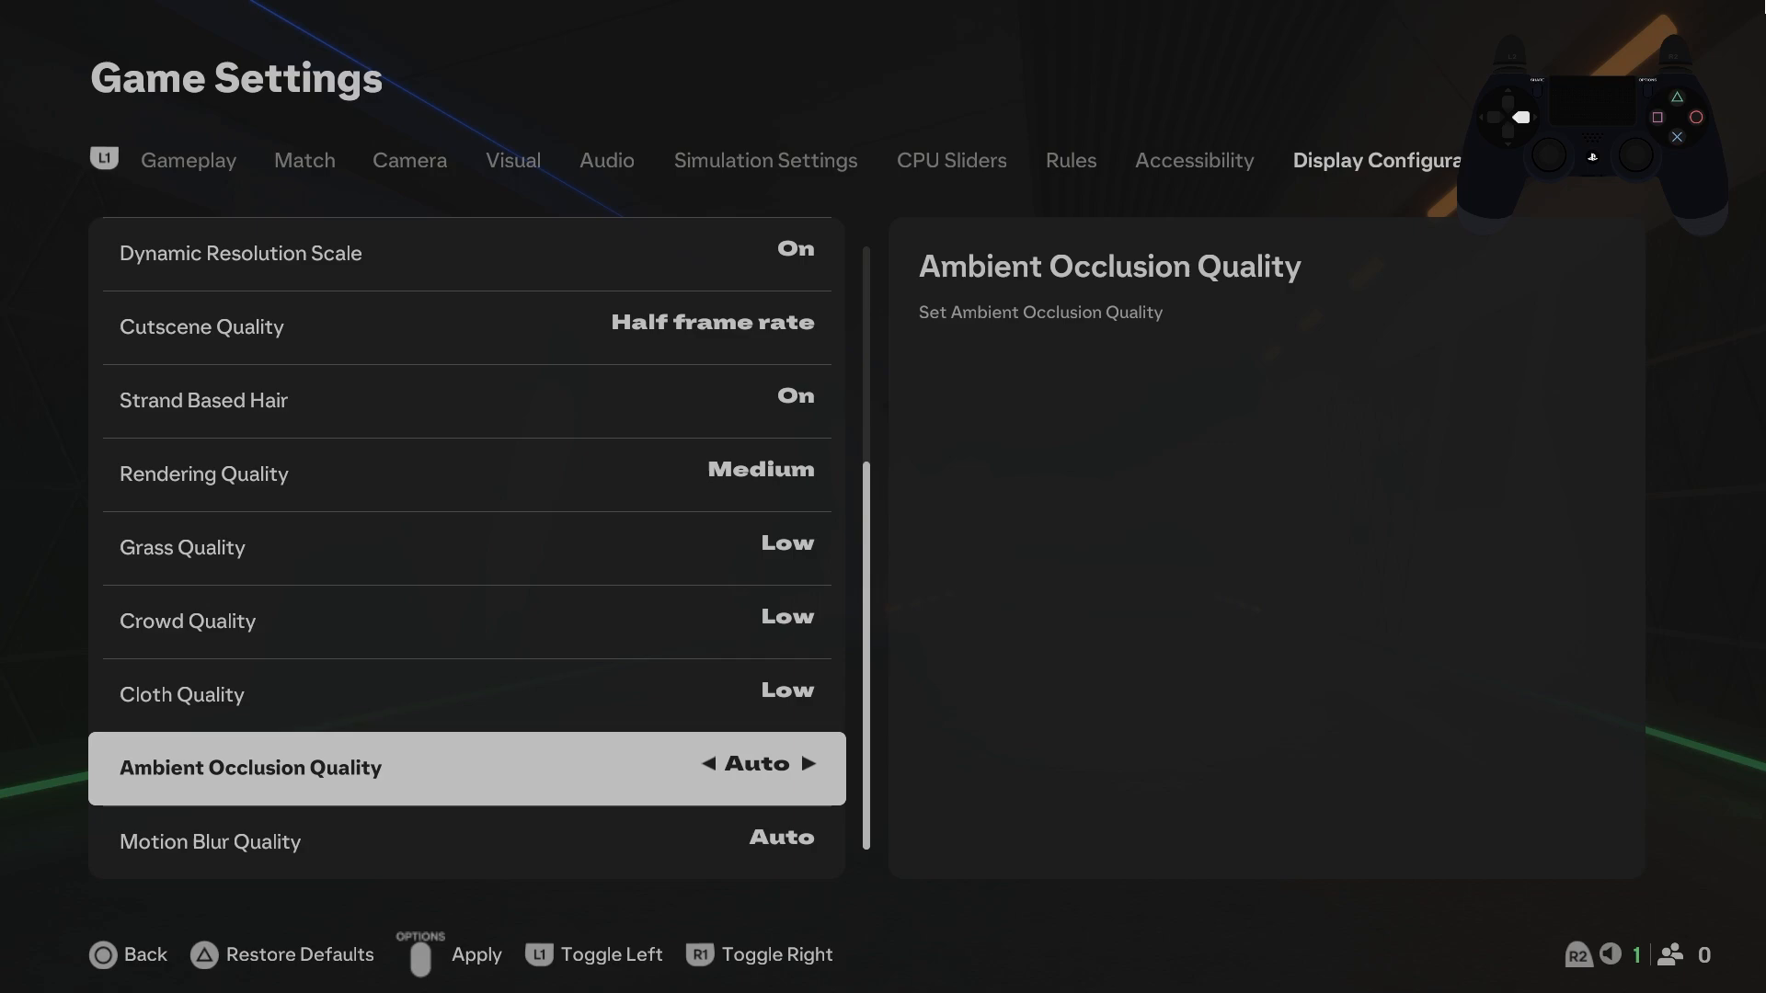
{"action": "left_click", "coordinate": [710, 763]}
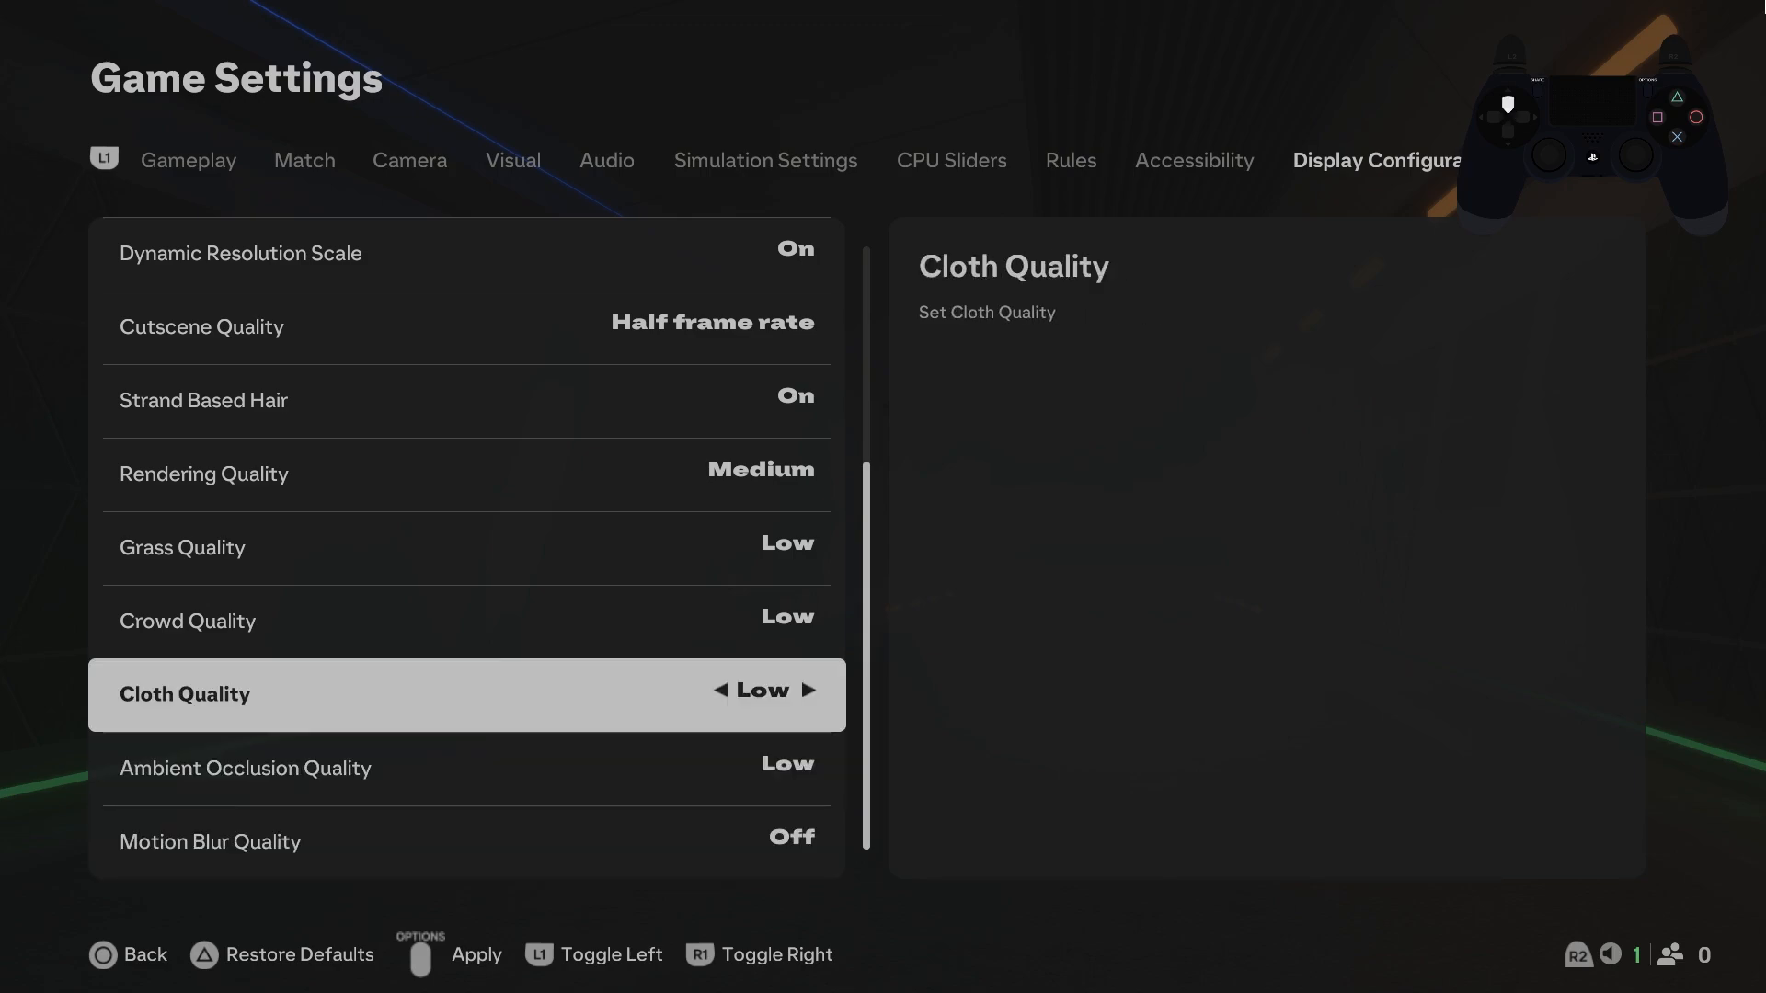
{"action": "scroll", "scroll_direction": "up", "scroll_amount": 3}
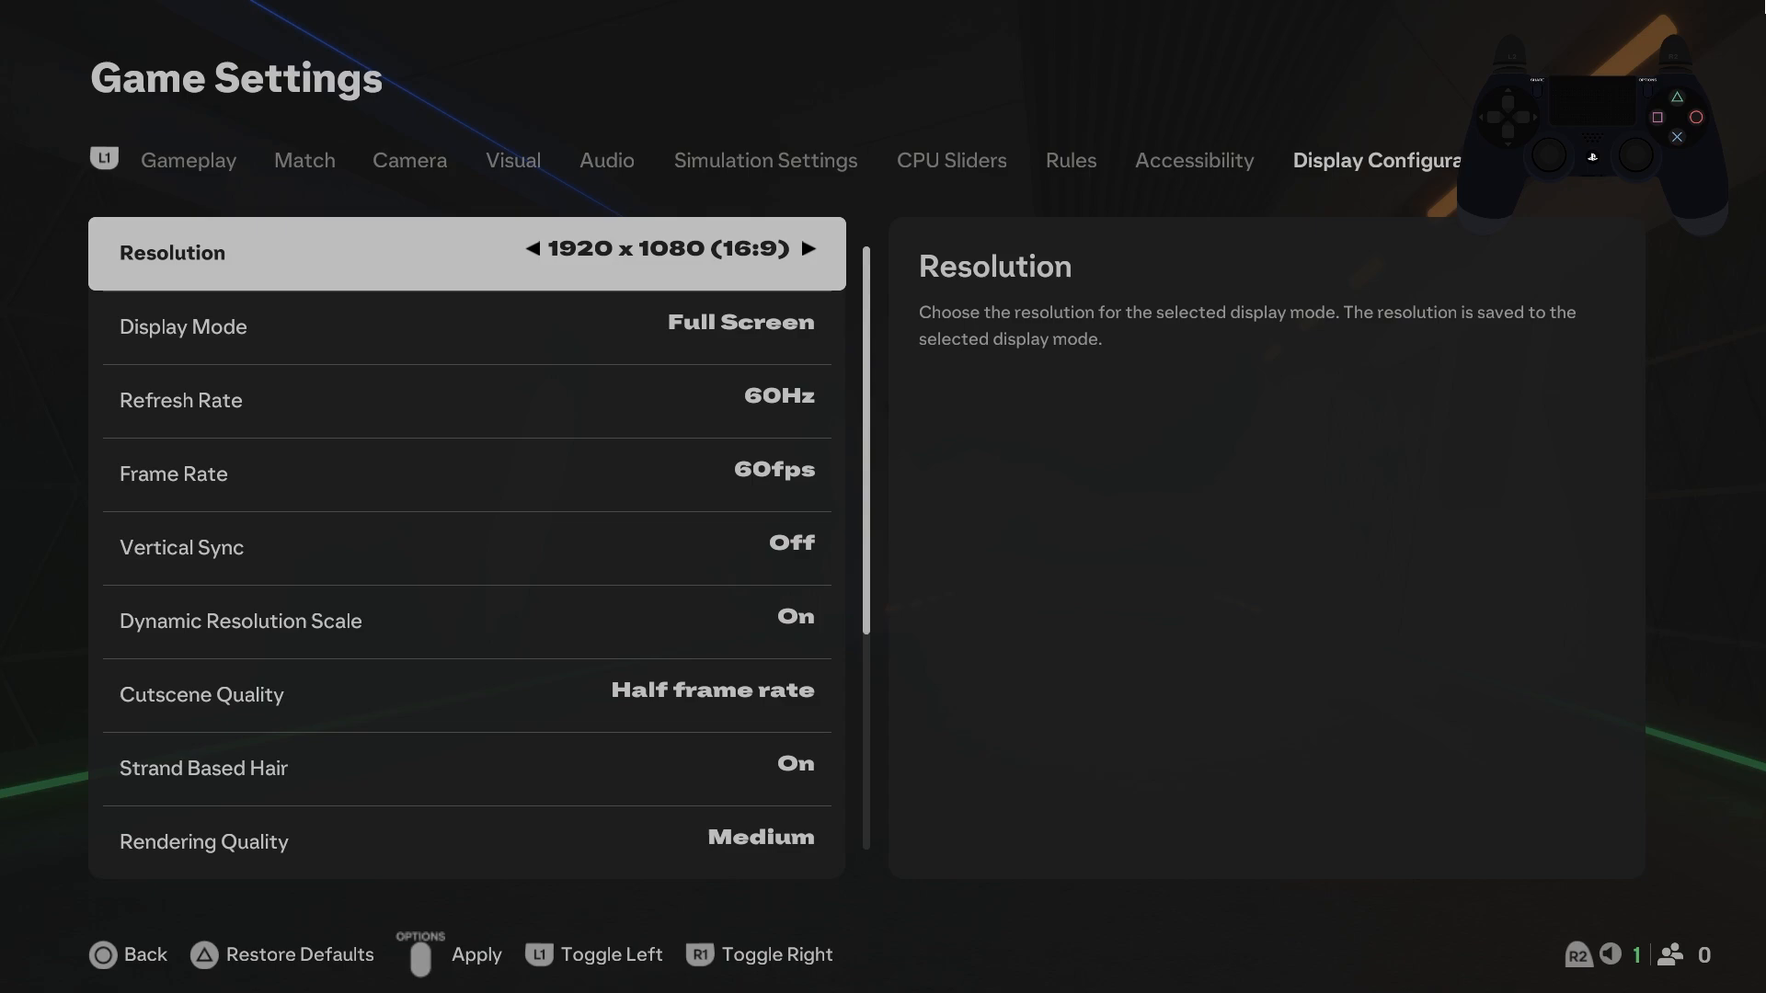
{"action": "mouse_move", "coordinate": [11, 11]}
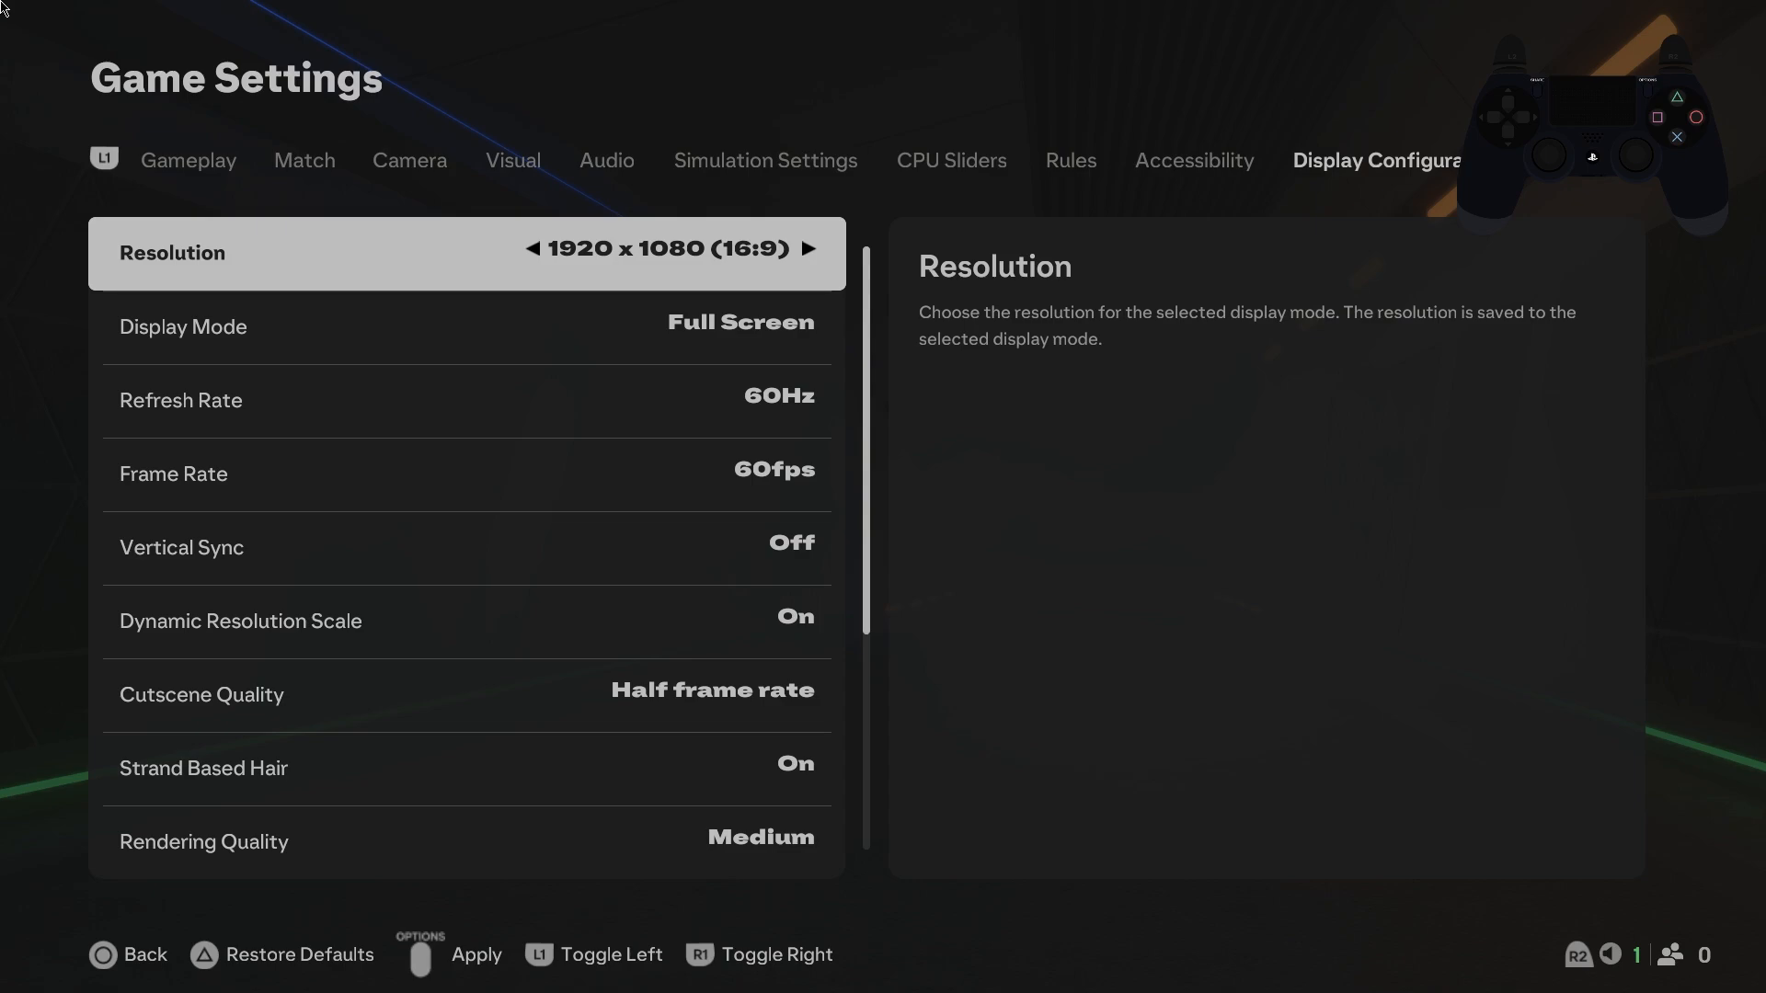